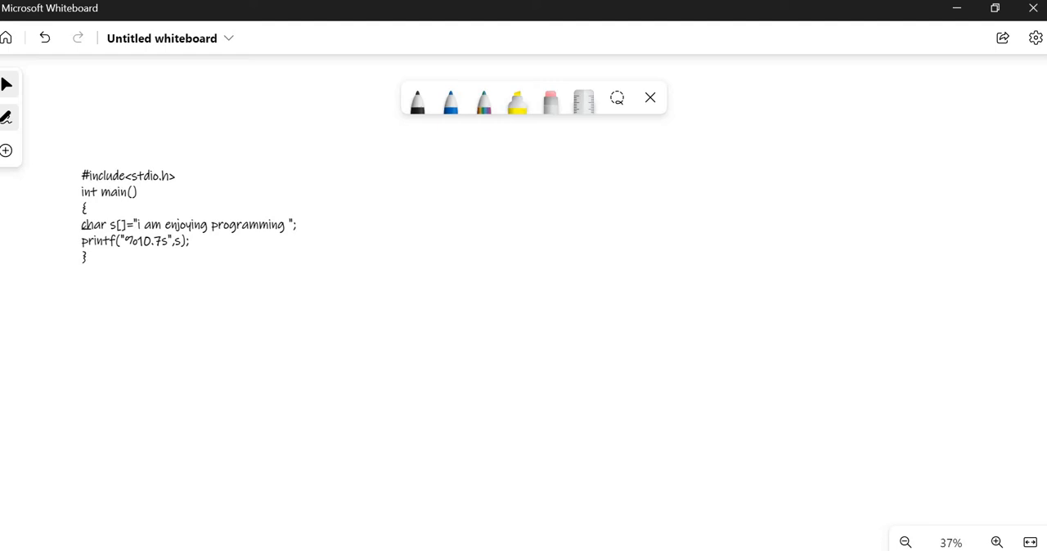
# Step: Underline %10.7s in black ink and start a multicoloured box beside the code
pyautogui.moveTo(132, 253); pyautogui.dragTo(163, 252)
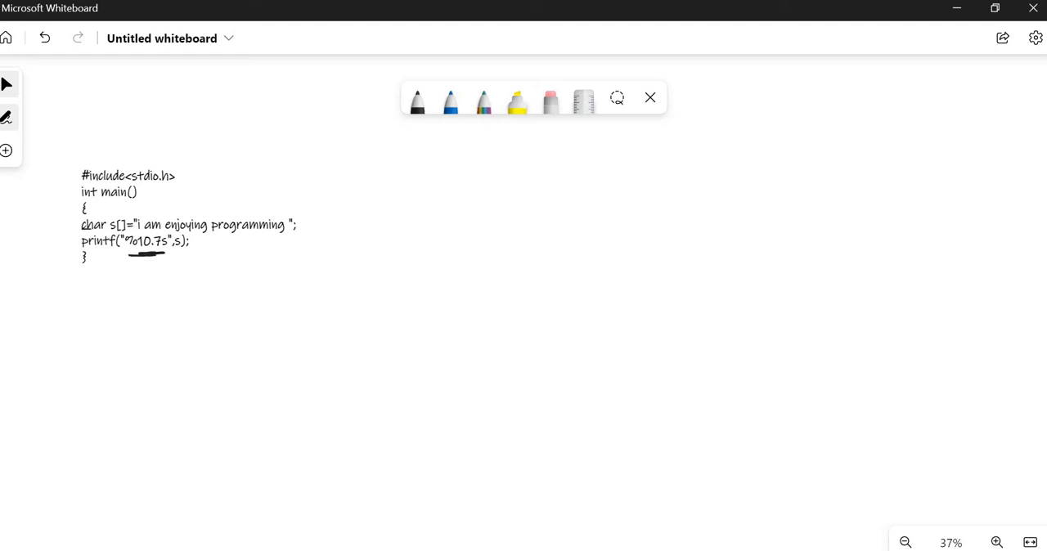
pyautogui.moveTo(358, 231); pyautogui.dragTo(358, 286)
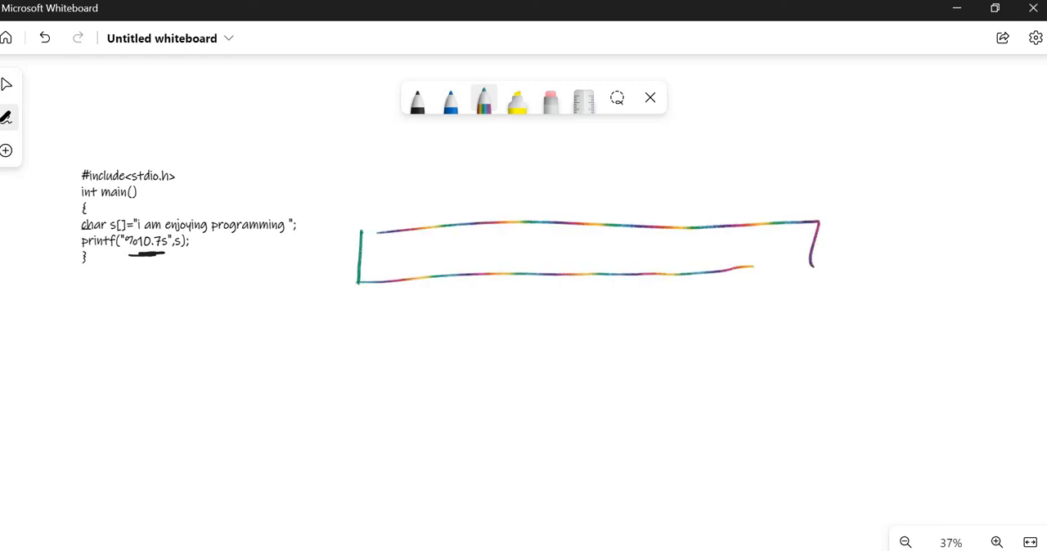
# Step: Draw vertical dividers splitting the long rainbow rectangle into ten boxes
pyautogui.moveTo(401, 225); pyautogui.dragTo(401, 278)
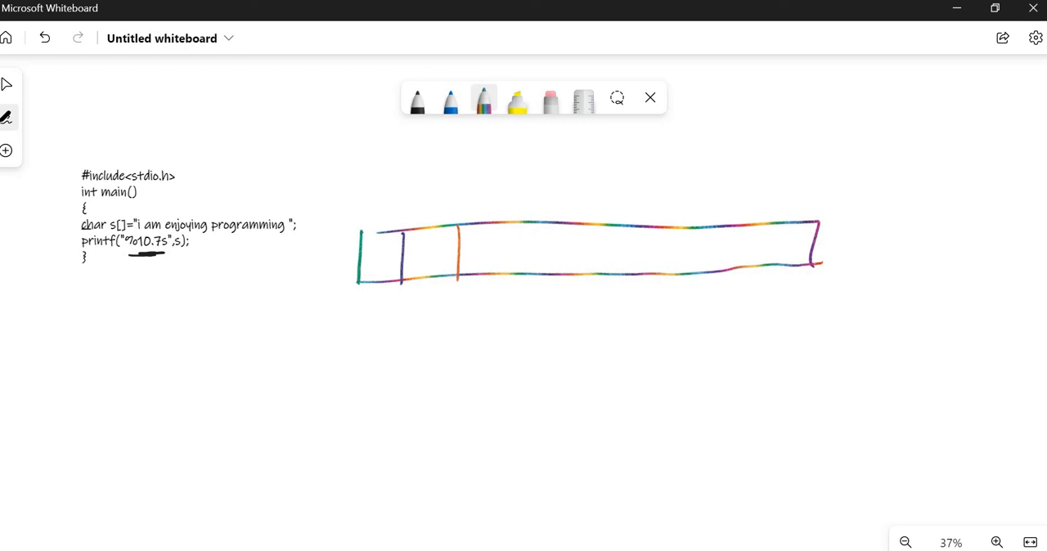
pyautogui.moveTo(512, 234); pyautogui.dragTo(671, 270)
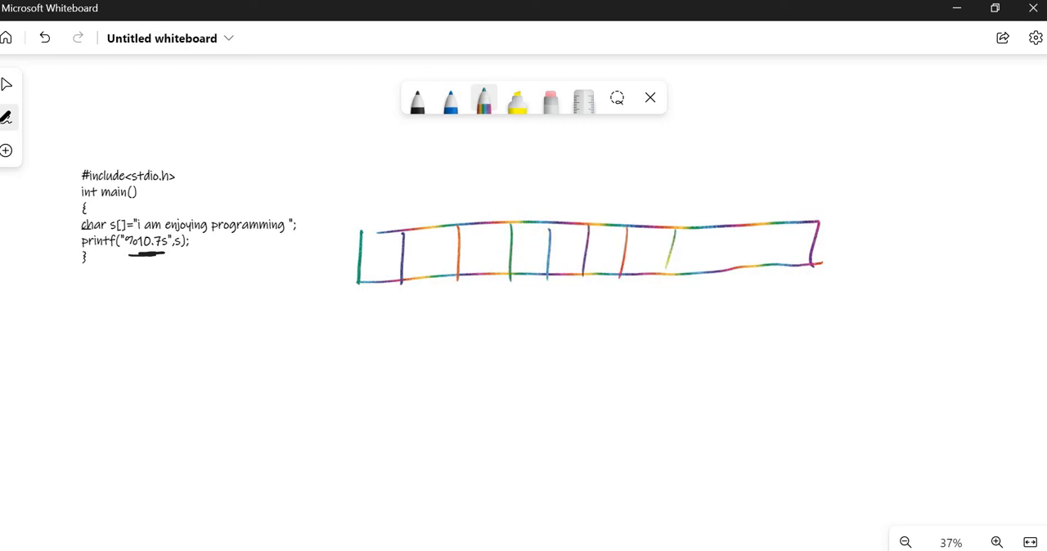
pyautogui.moveTo(720, 233); pyautogui.dragTo(765, 265)
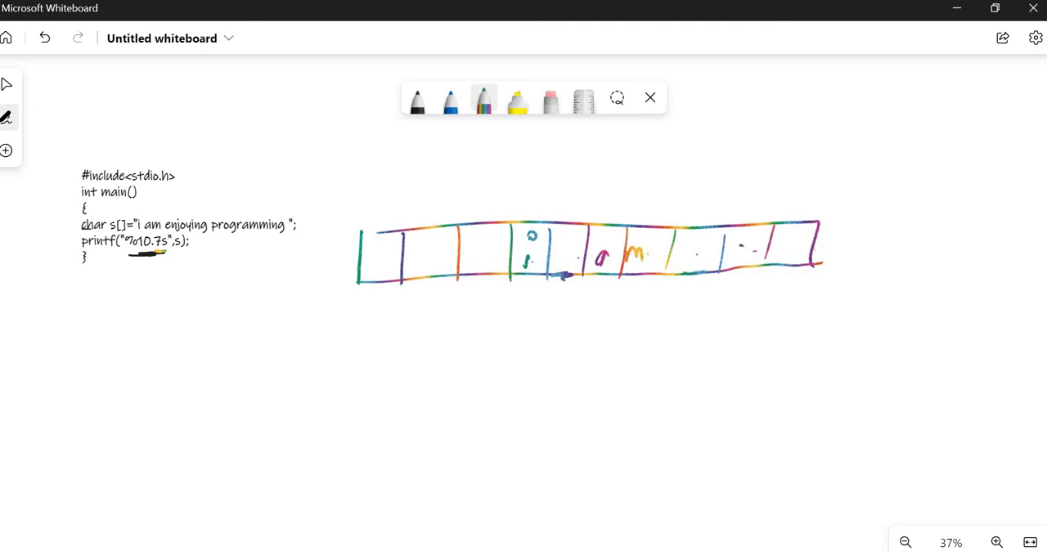
# Step: Write e and n in the last boxes and the output 'i am en' after dashes below
pyautogui.moveTo(728, 249); pyautogui.dragTo(789, 241)
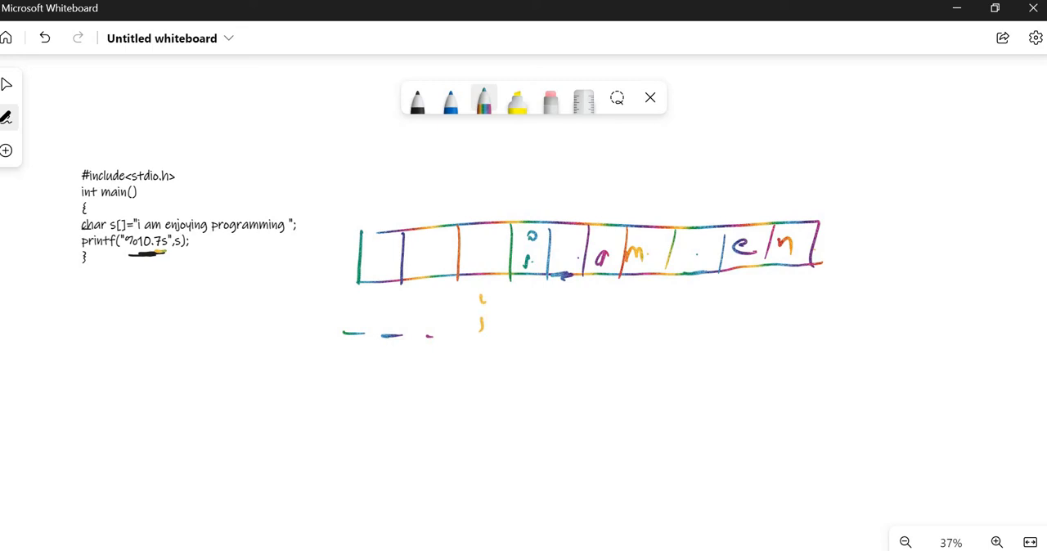
pyautogui.moveTo(528, 323); pyautogui.dragTo(646, 319)
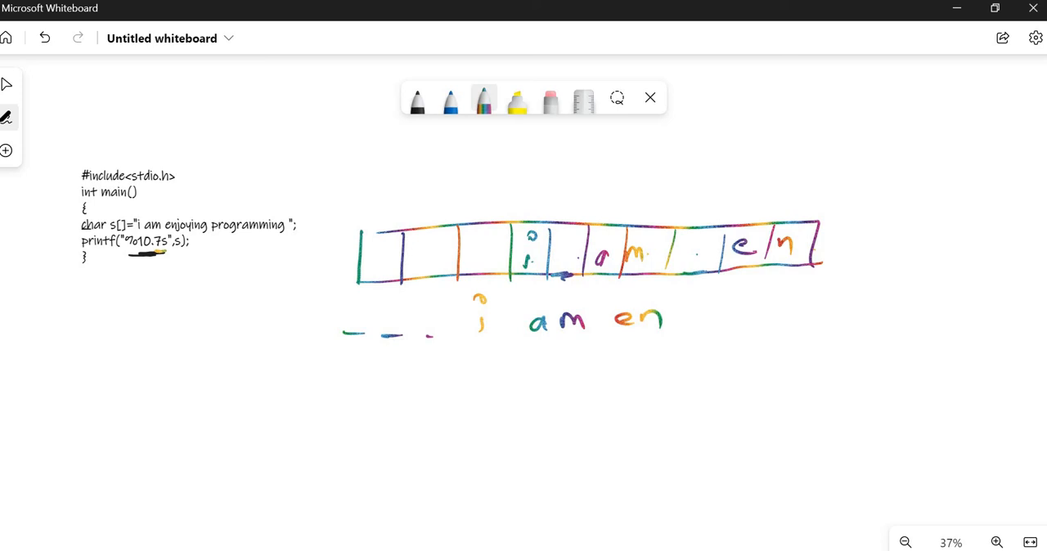
# Step: Handwrite -10.7s in rainbow ink beneath the code block
pyautogui.moveTo(127, 294); pyautogui.dragTo(212, 296)
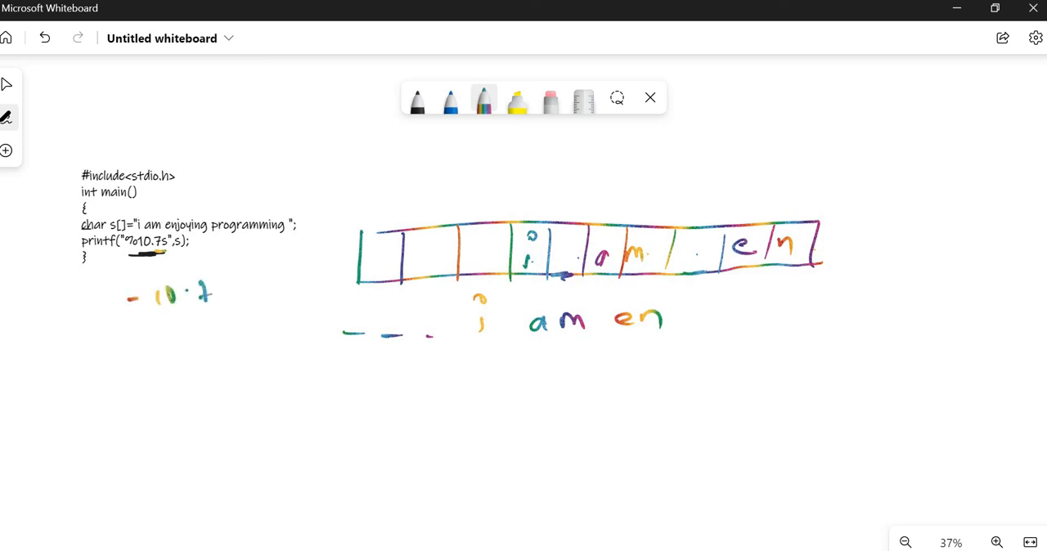
pyautogui.moveTo(209, 294); pyautogui.dragTo(231, 286)
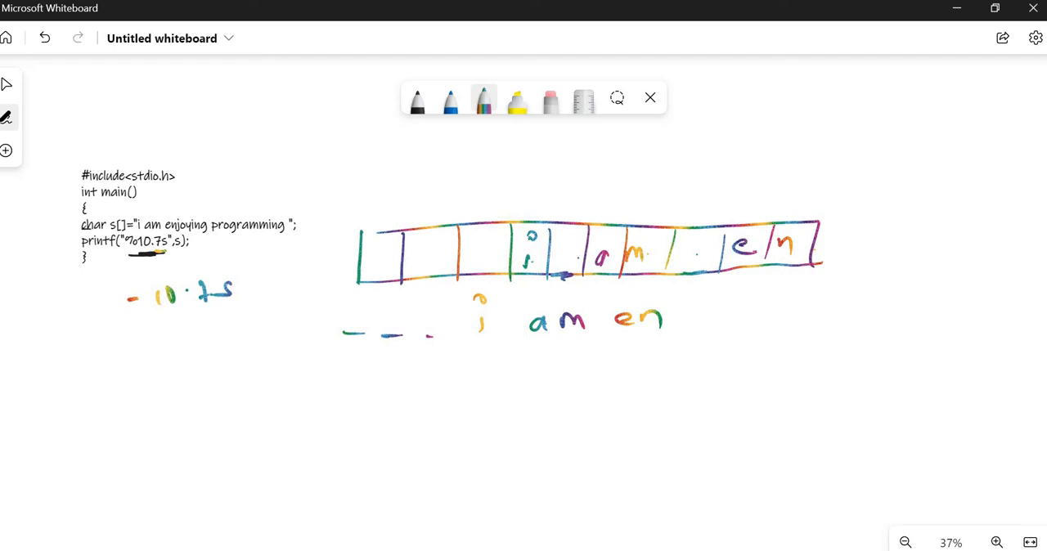
pyautogui.moveTo(432, 409); pyautogui.dragTo(481, 409)
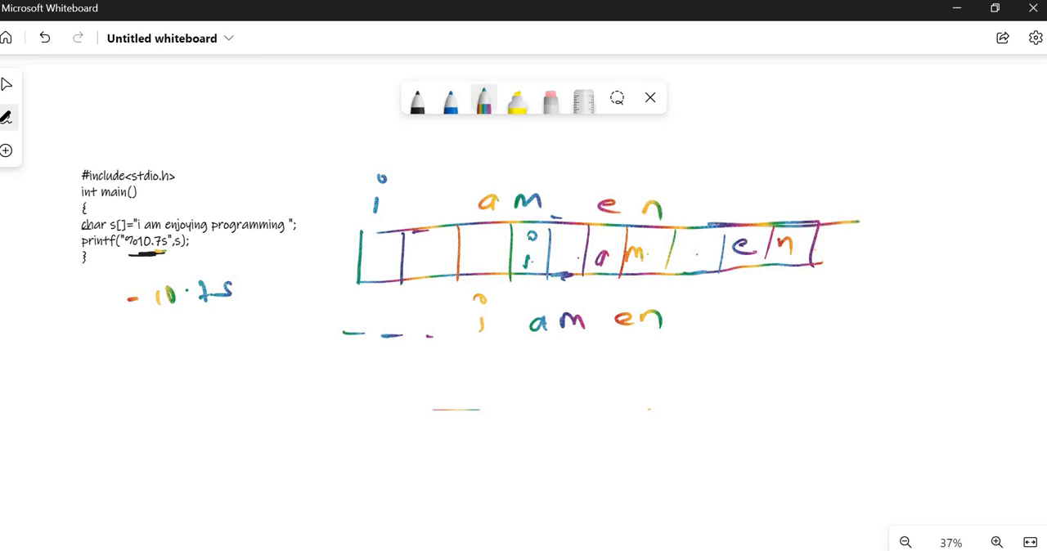
# Step: Draw a curve to a 10.7 note at upper right and add +1 beside the boxes
pyautogui.moveTo(693, 201); pyautogui.dragTo(765, 149)
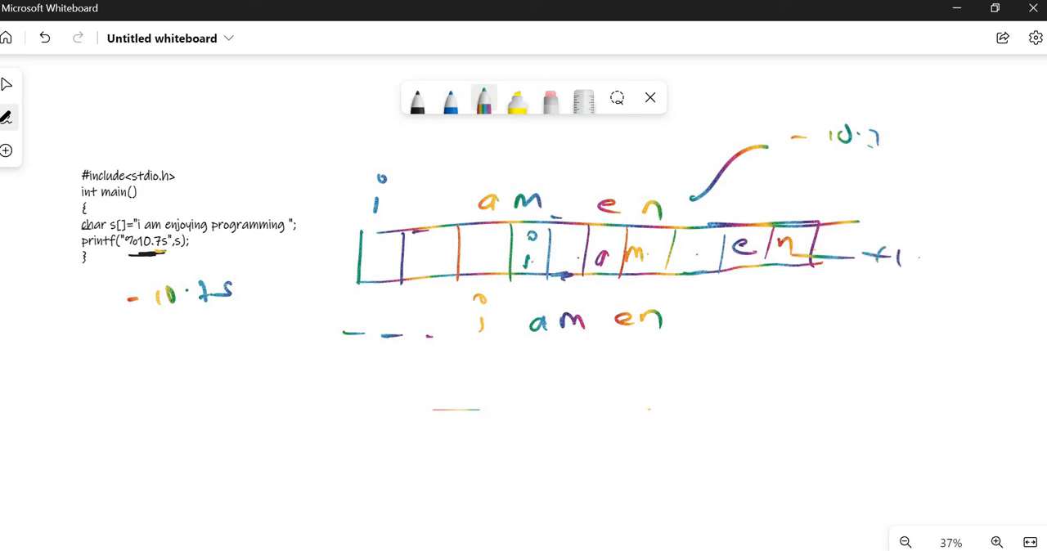
pyautogui.moveTo(916, 262); pyautogui.dragTo(966, 261)
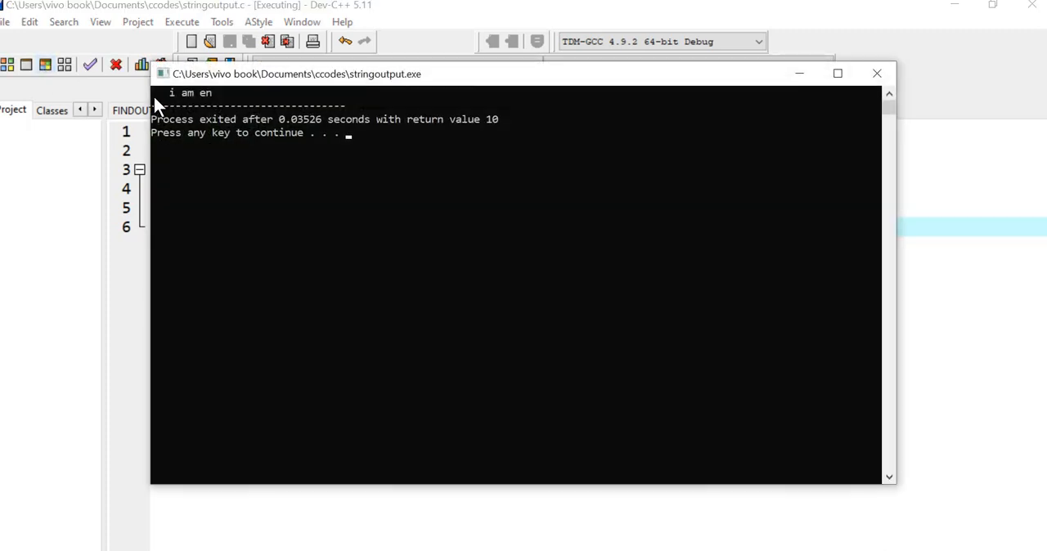
pyautogui.moveTo(233, 110)
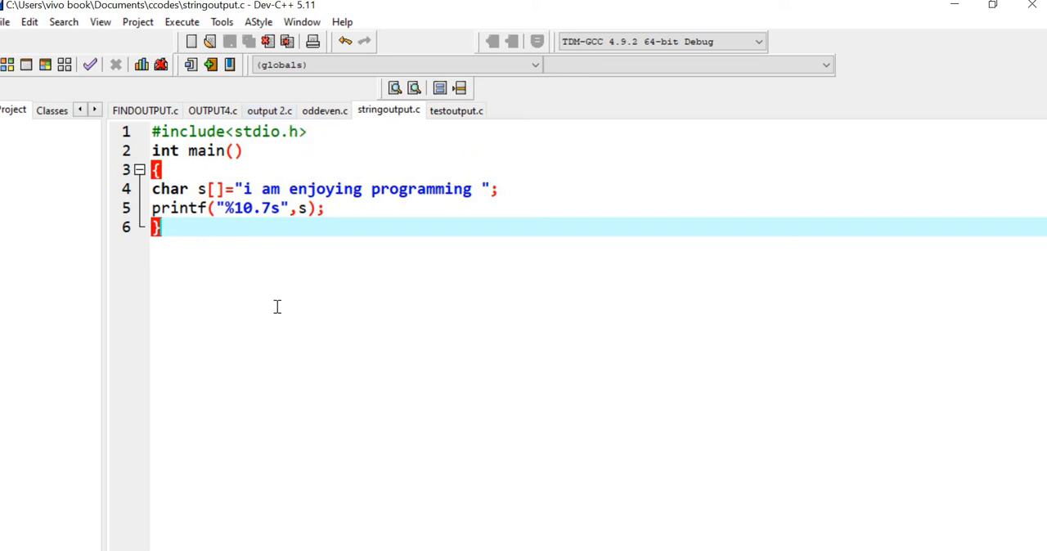
pyautogui.moveTo(234, 283)
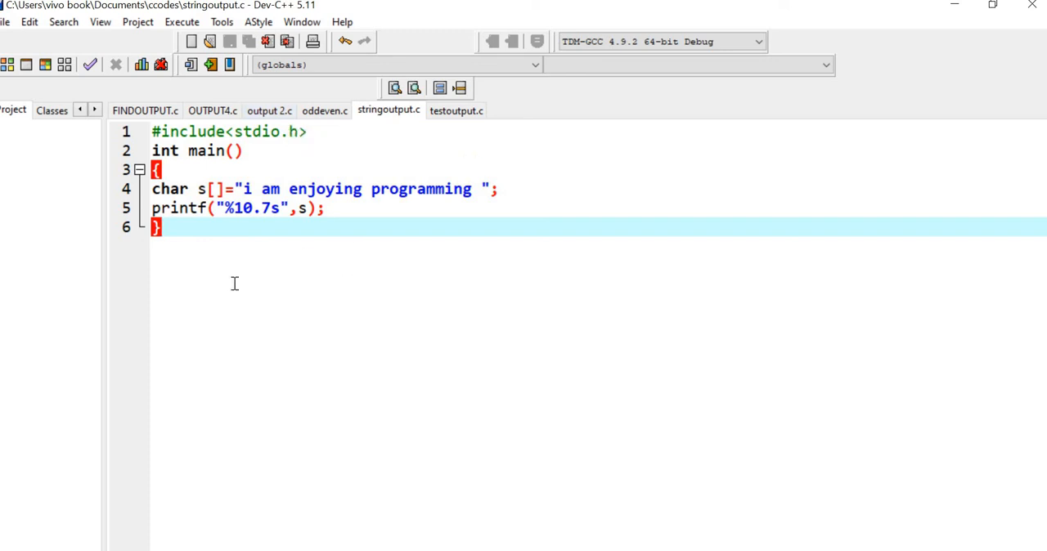
pyautogui.moveTo(311, 241)
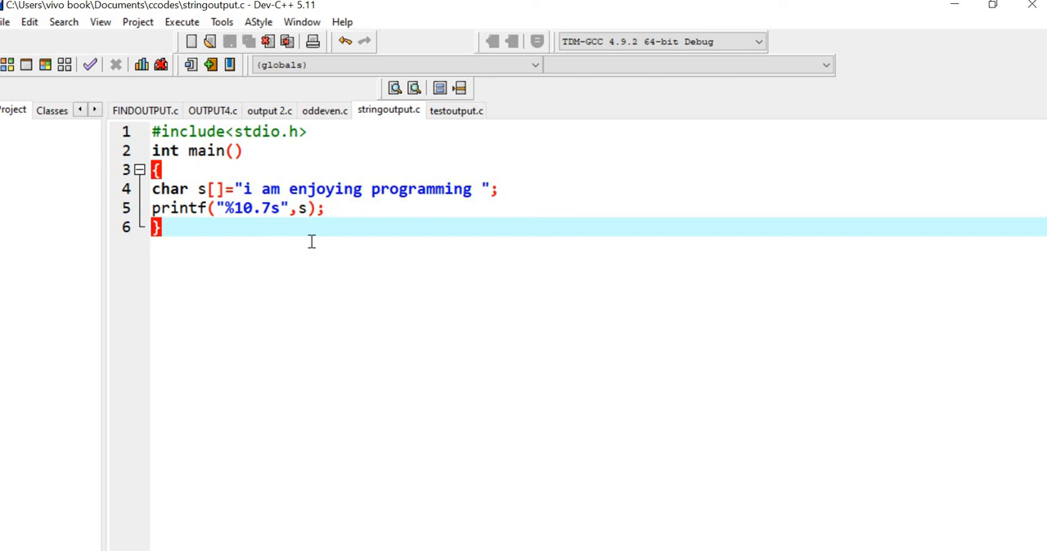